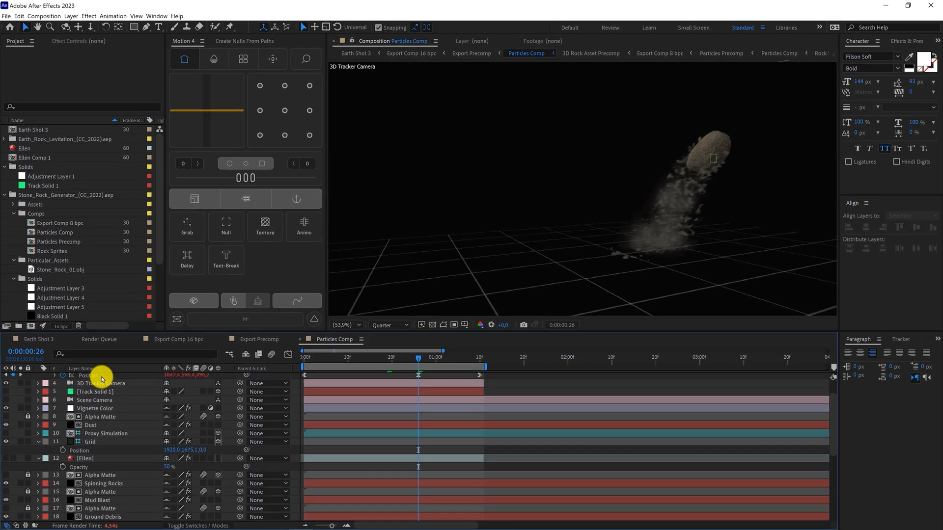
{"action": "scroll", "scroll_direction": "down", "scroll_amount": 3}
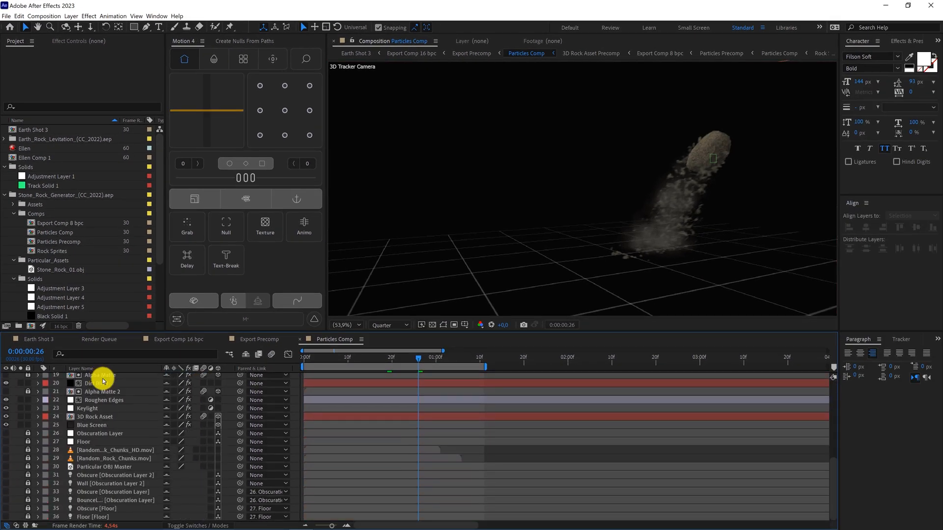